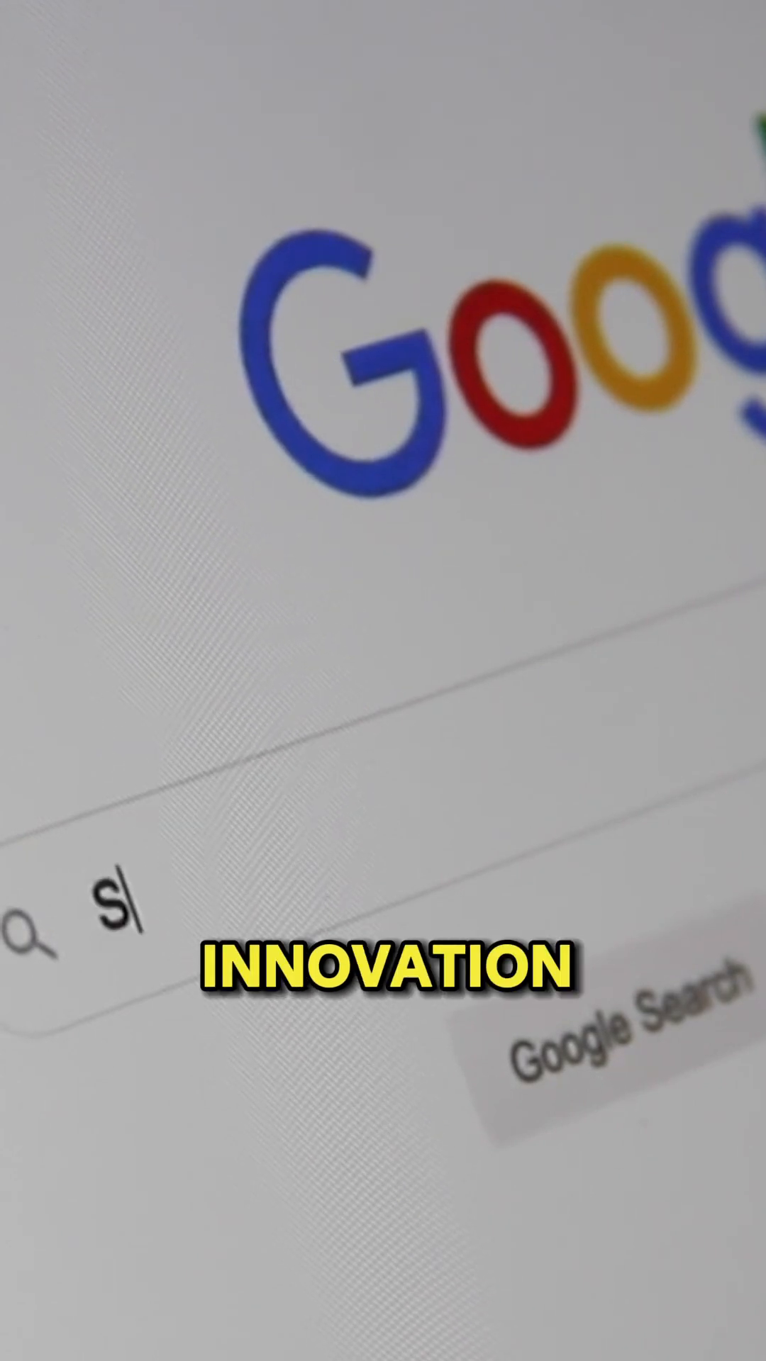
{"action": "type", "text": "earch En"}
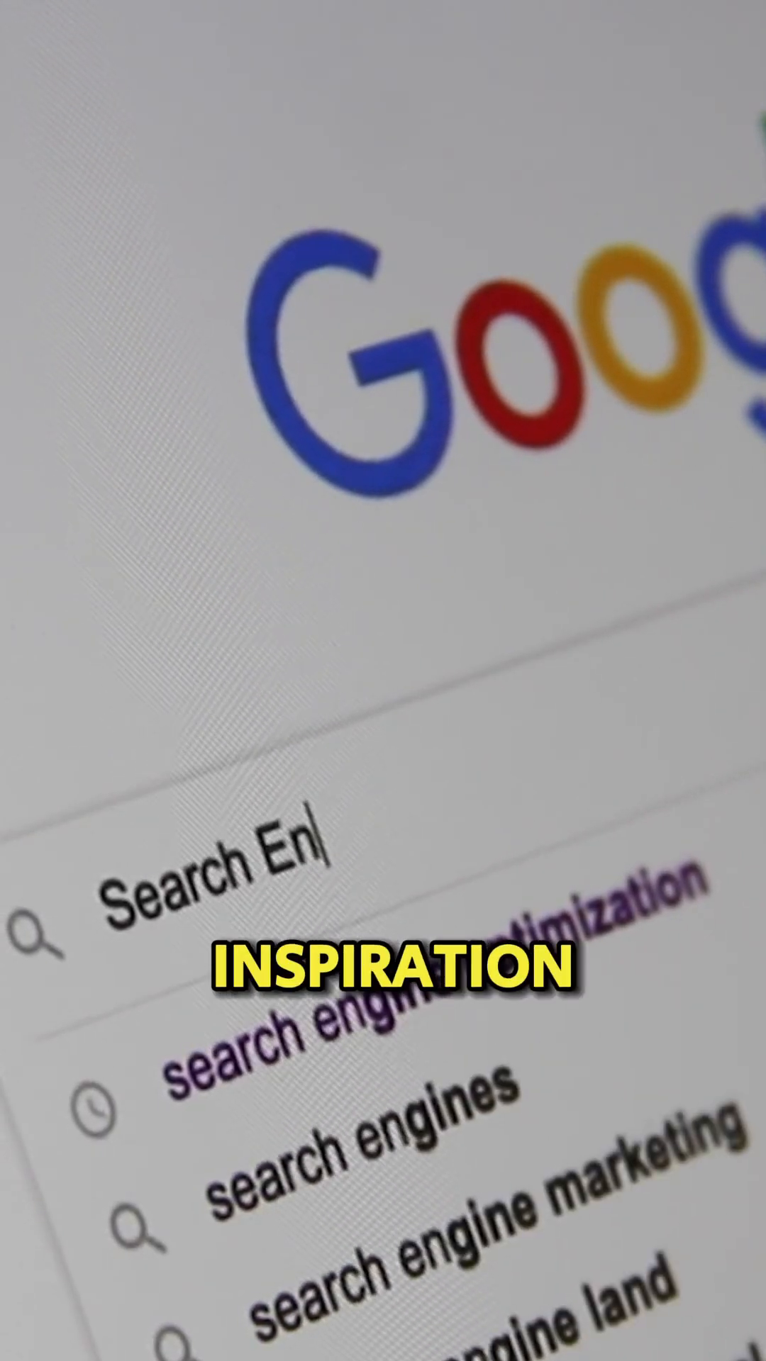